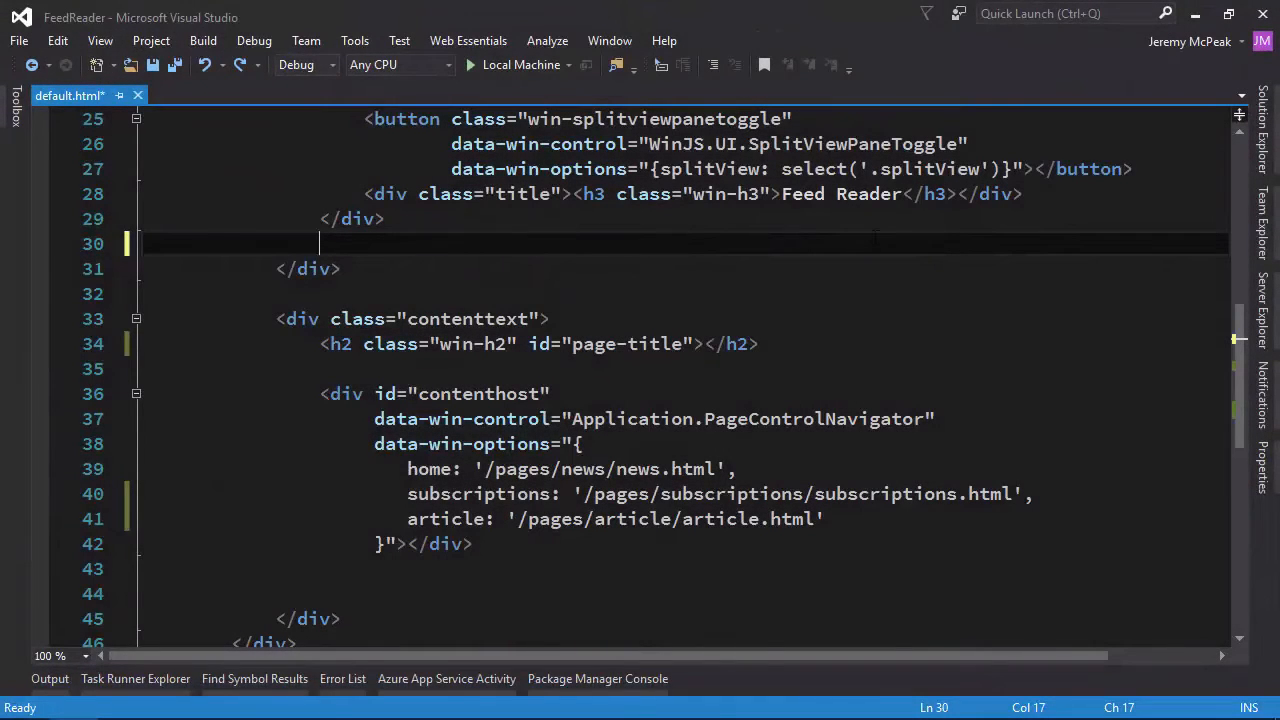
Add <div class="nav-commands"> containing <div data-win-control="WinJS.UI.SplitViewCommand"> after the title div.
type("<")
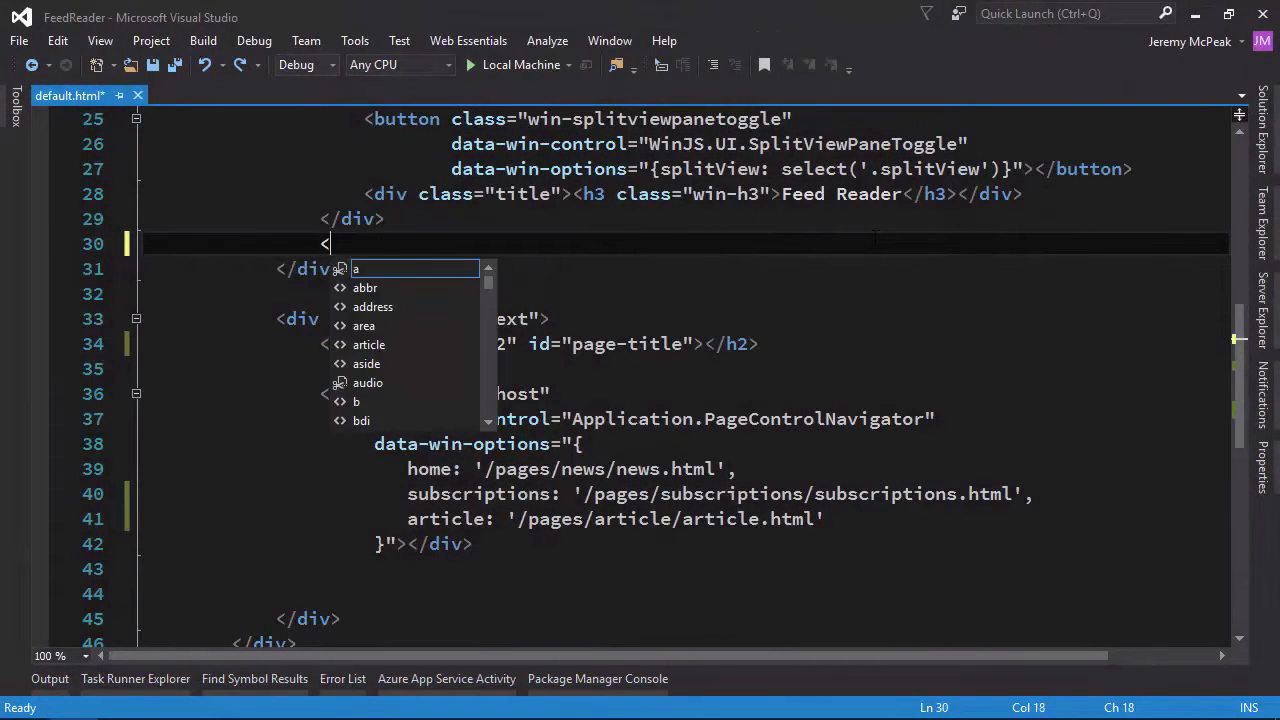
type("div class=\"")
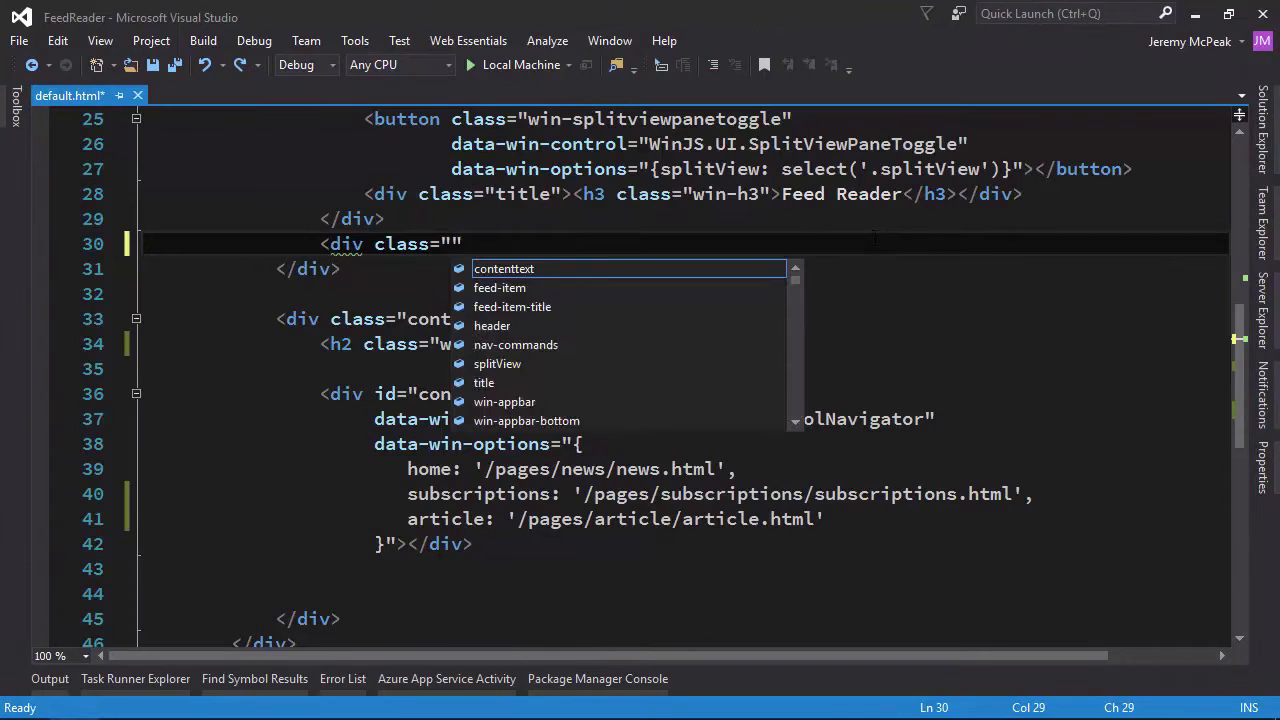
type("nav-commands")
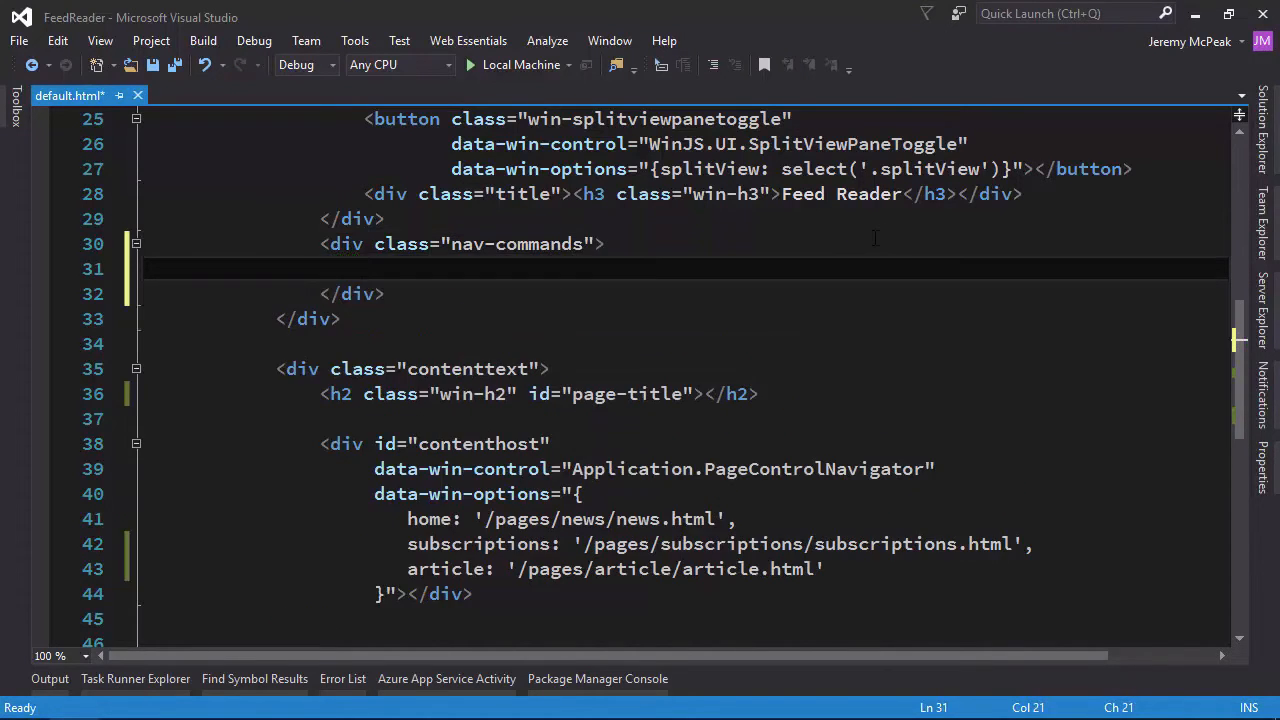
type("<div")
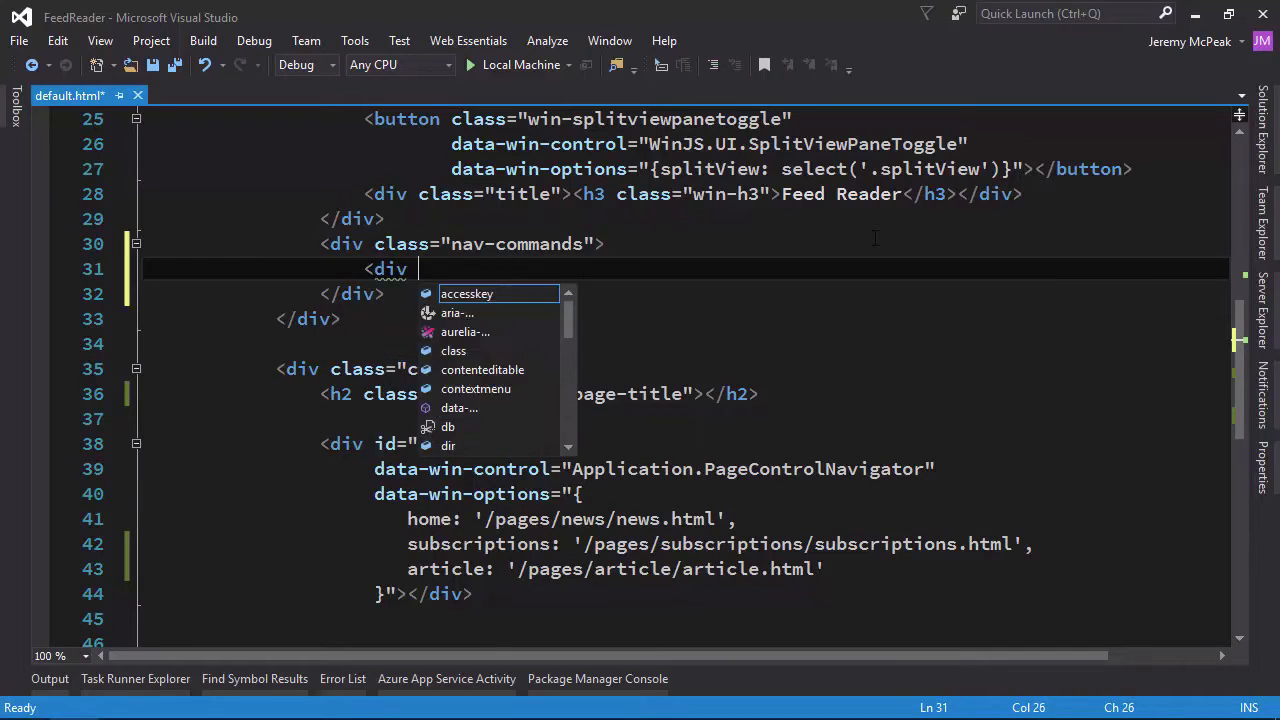
type("data-win-control")
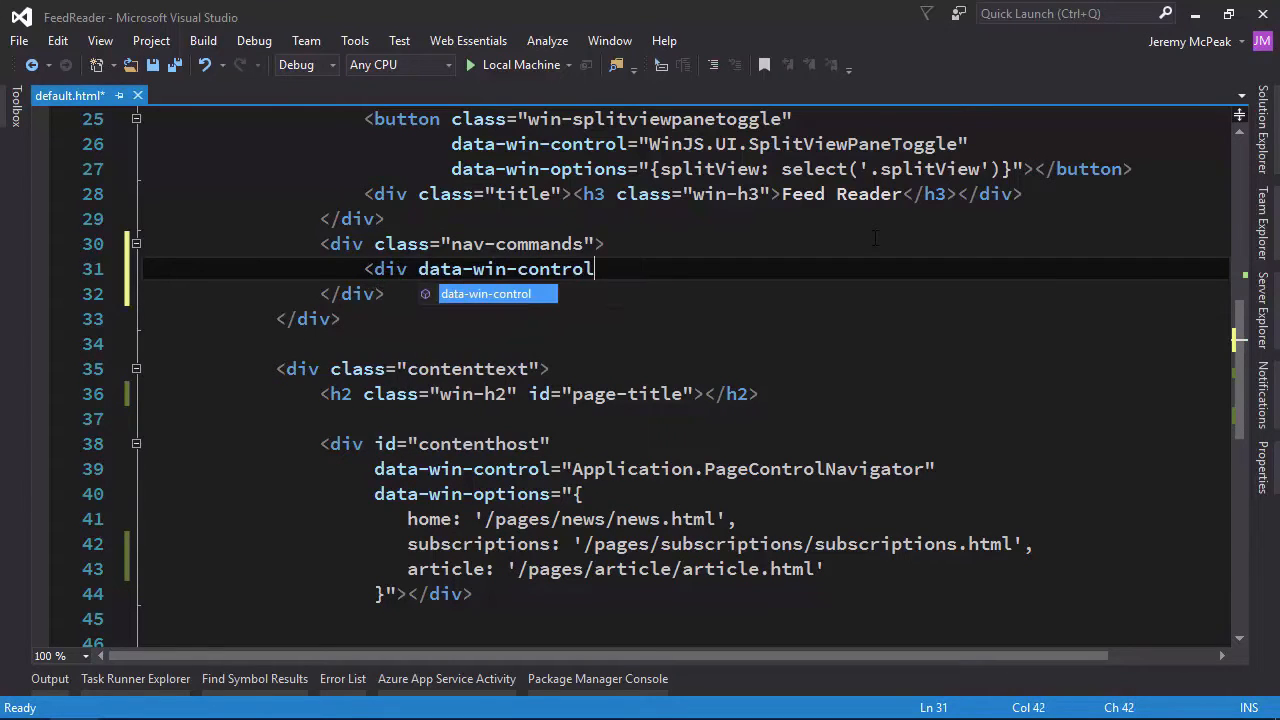
type("=\"WinJS\"")
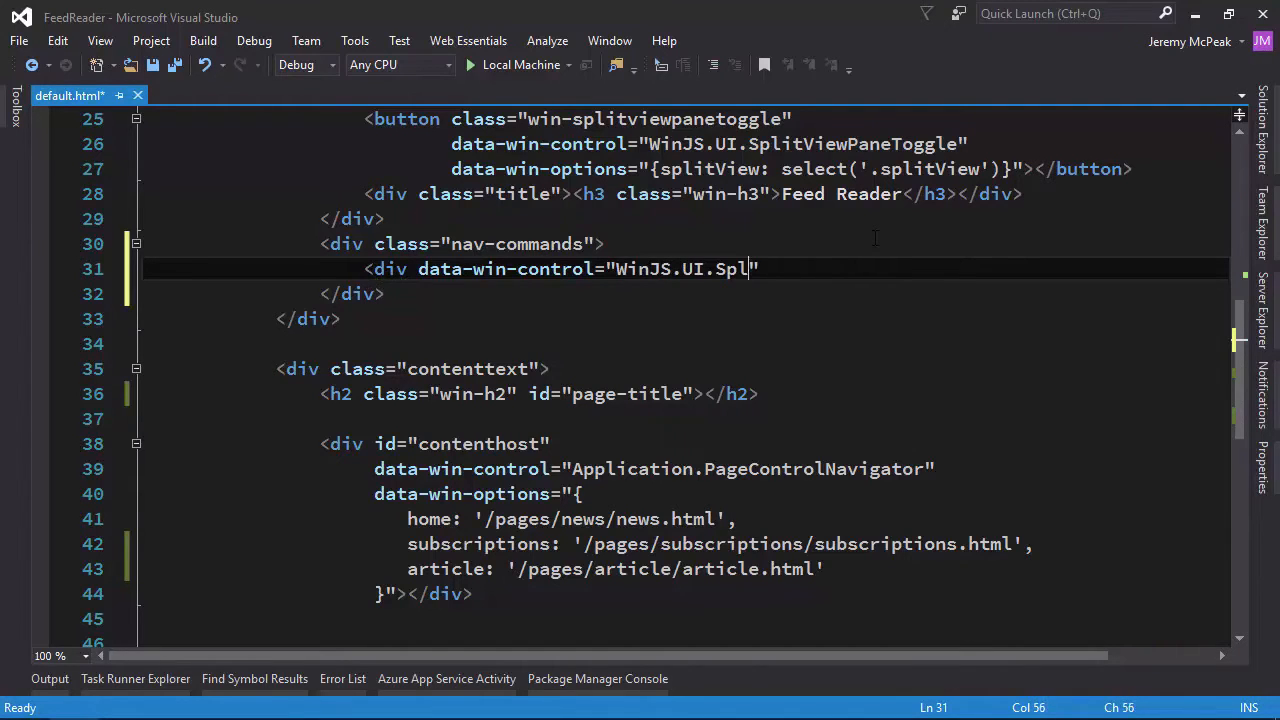
type("itViewComman")
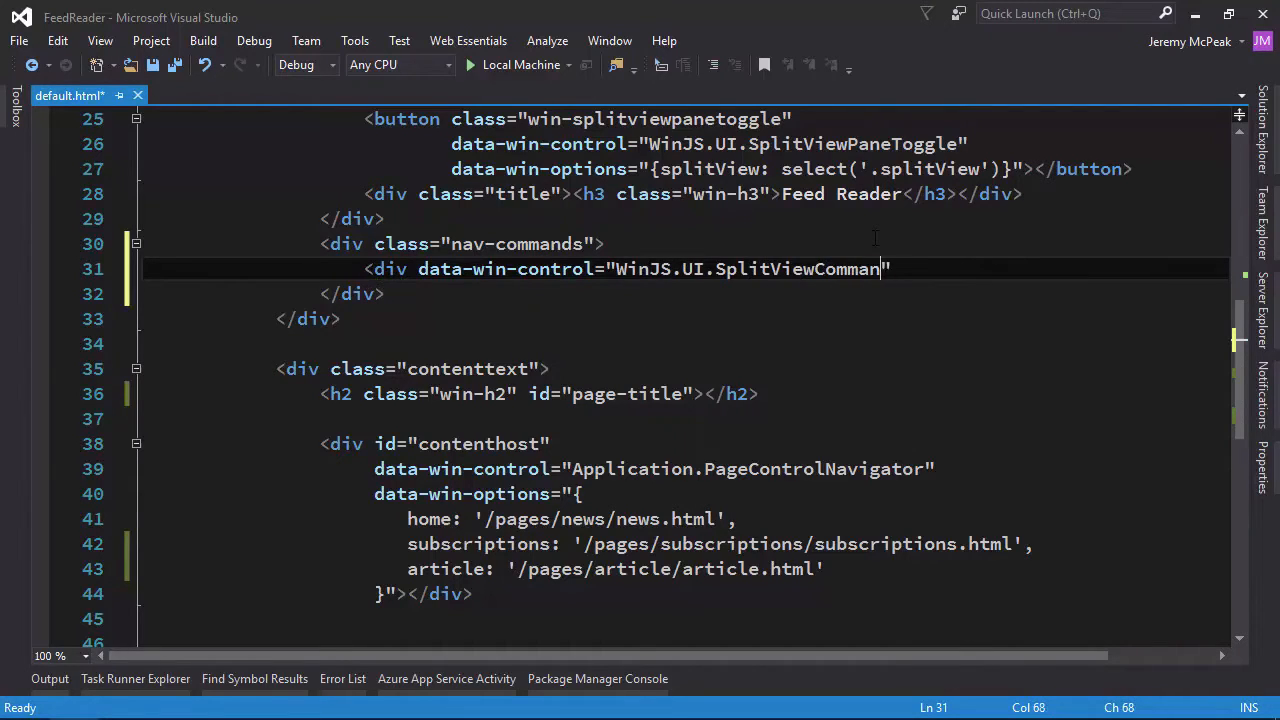
type("d")
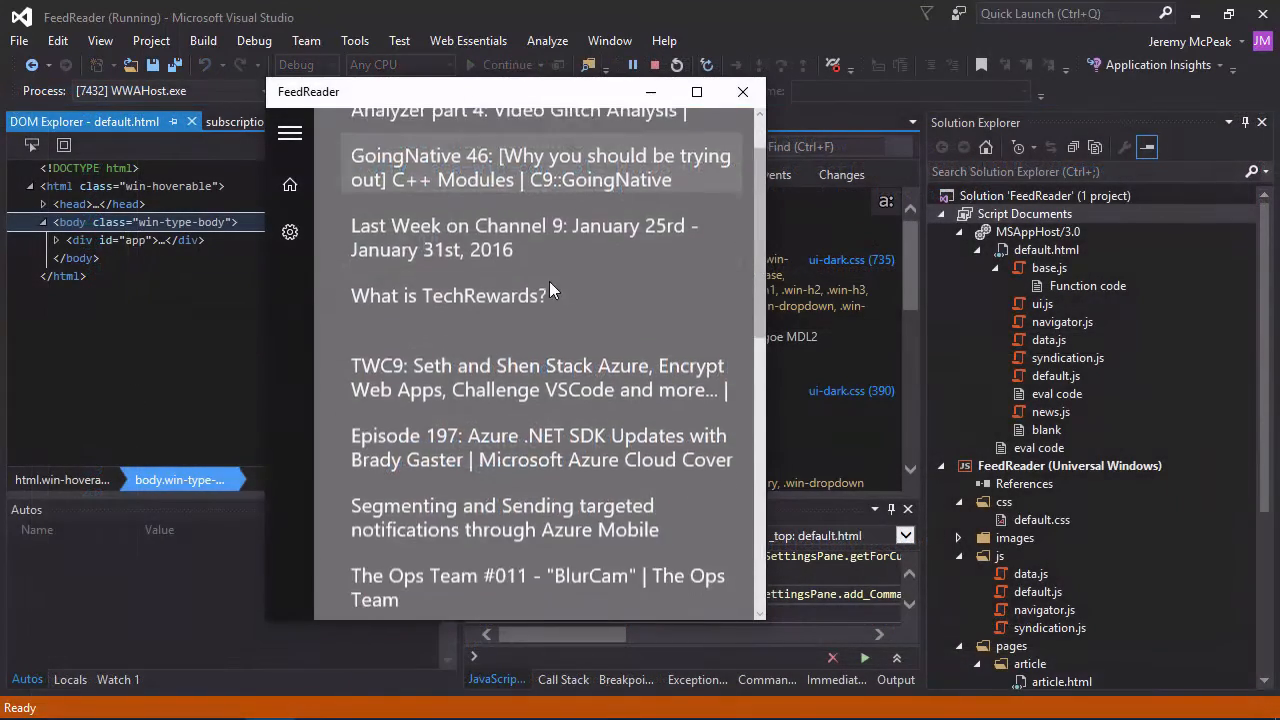
Browse the running feed on the PC, open a news item, and toggle the navigation pane.
scroll("down", 3)
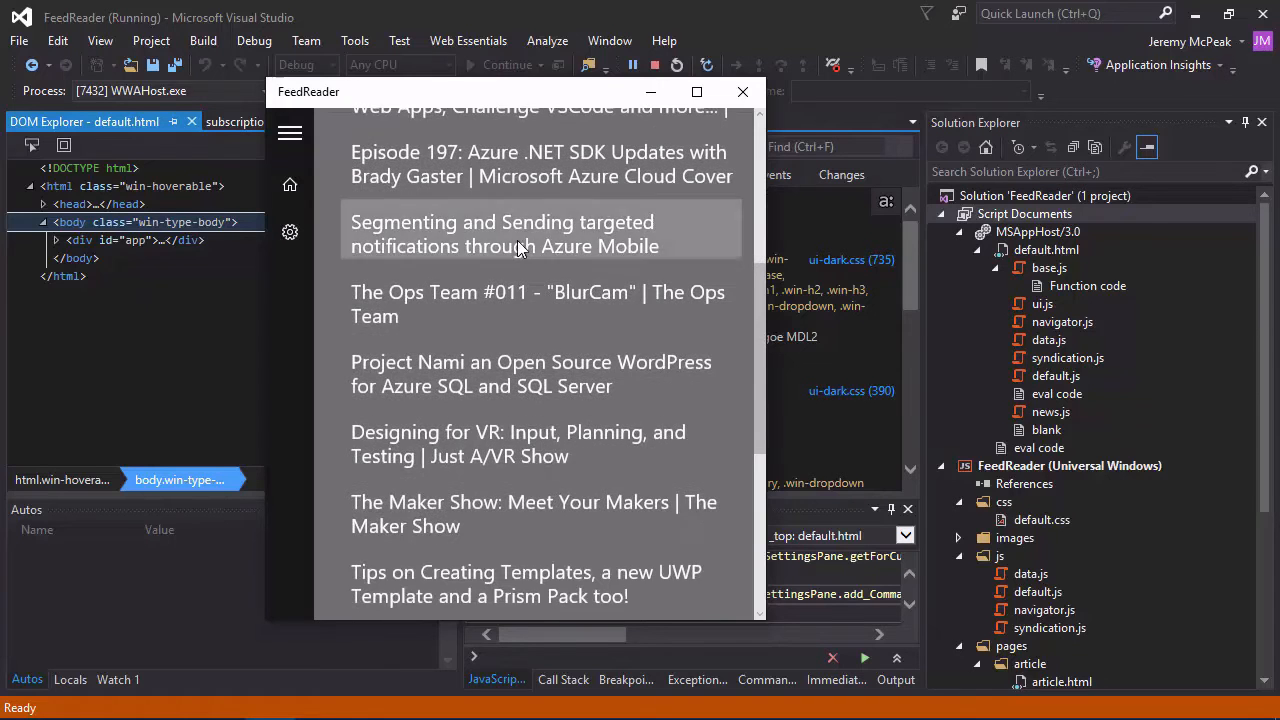
left_click(502, 234)
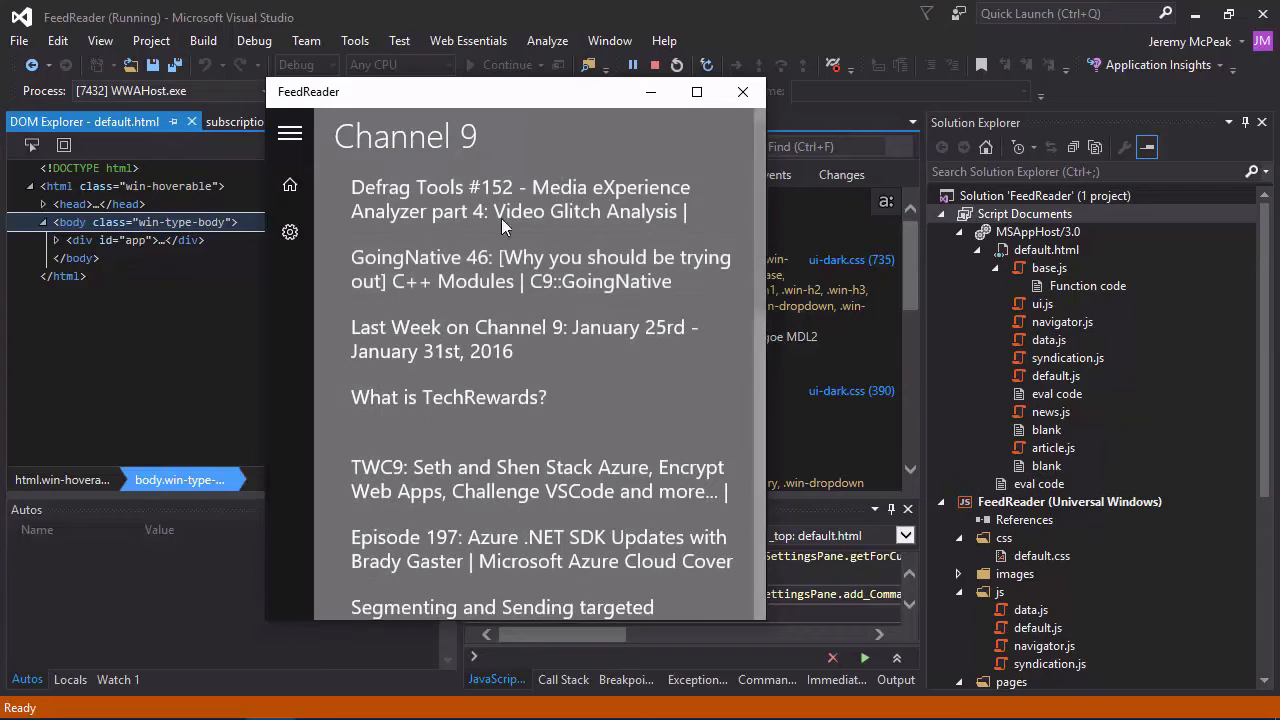
left_click(288, 132)
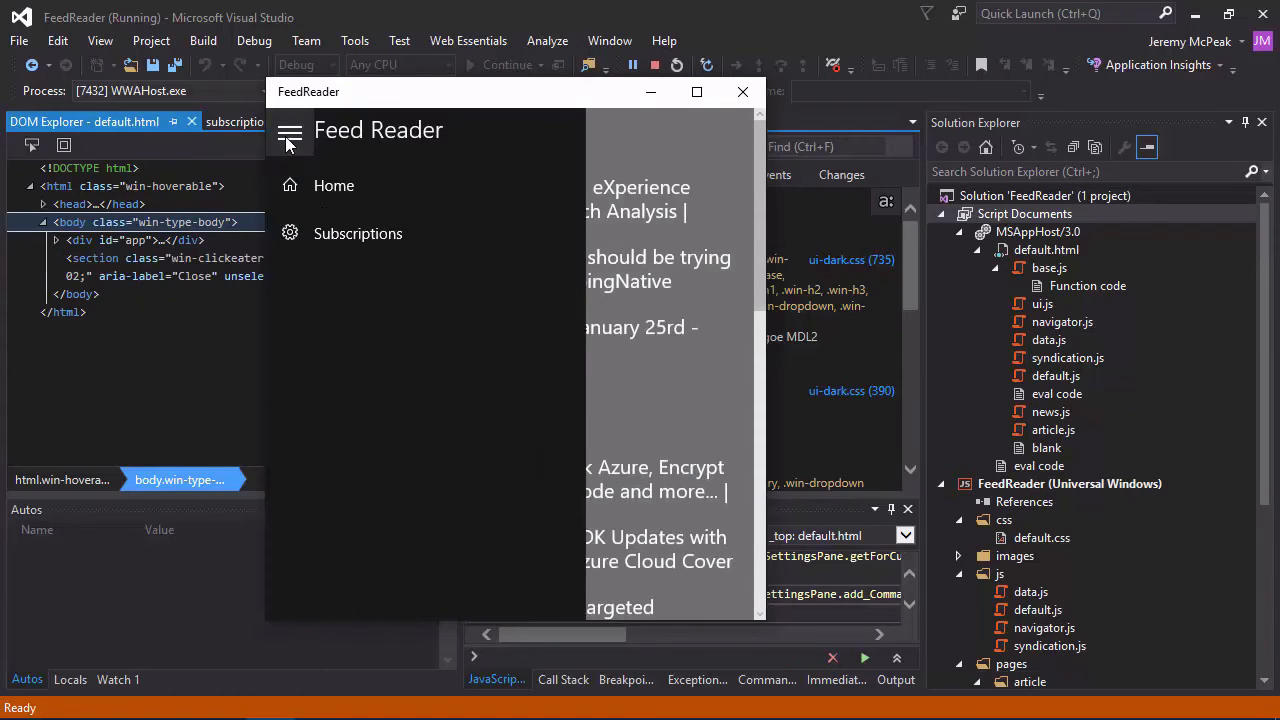
left_click(288, 232)
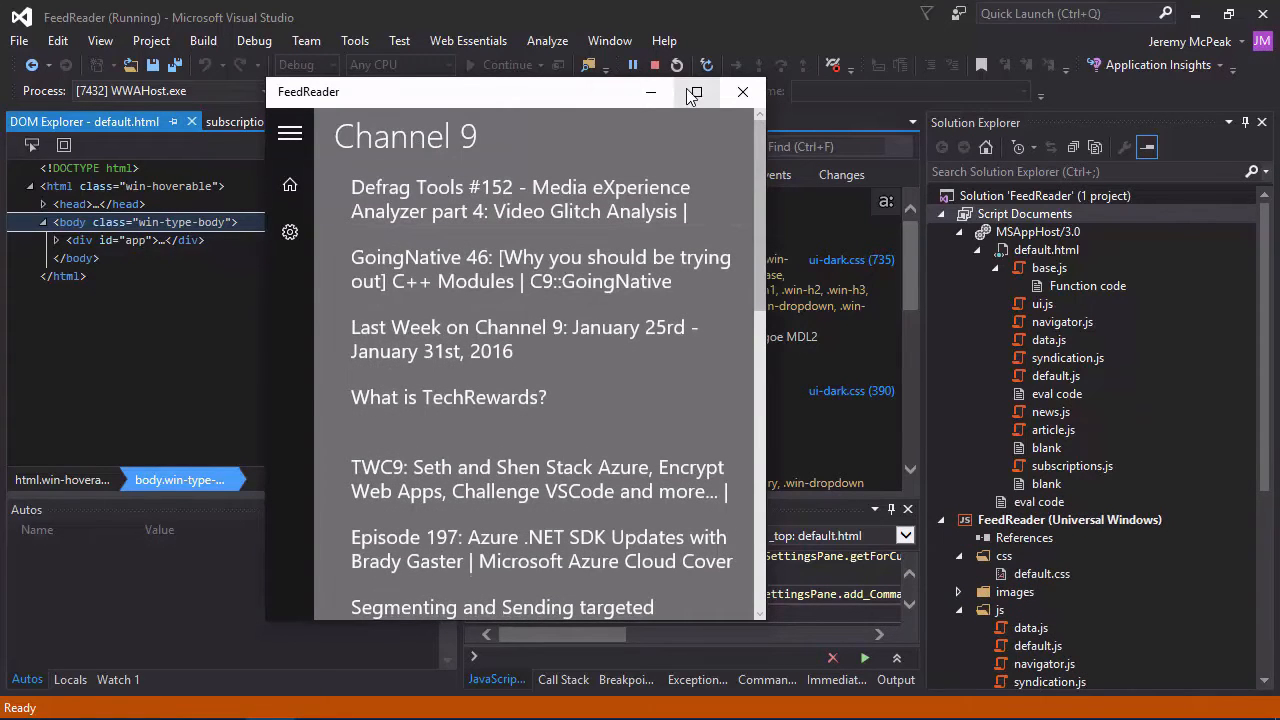
Maximize the FeedReader window and scroll through the Channel 9 feed.
left_click(692, 92)
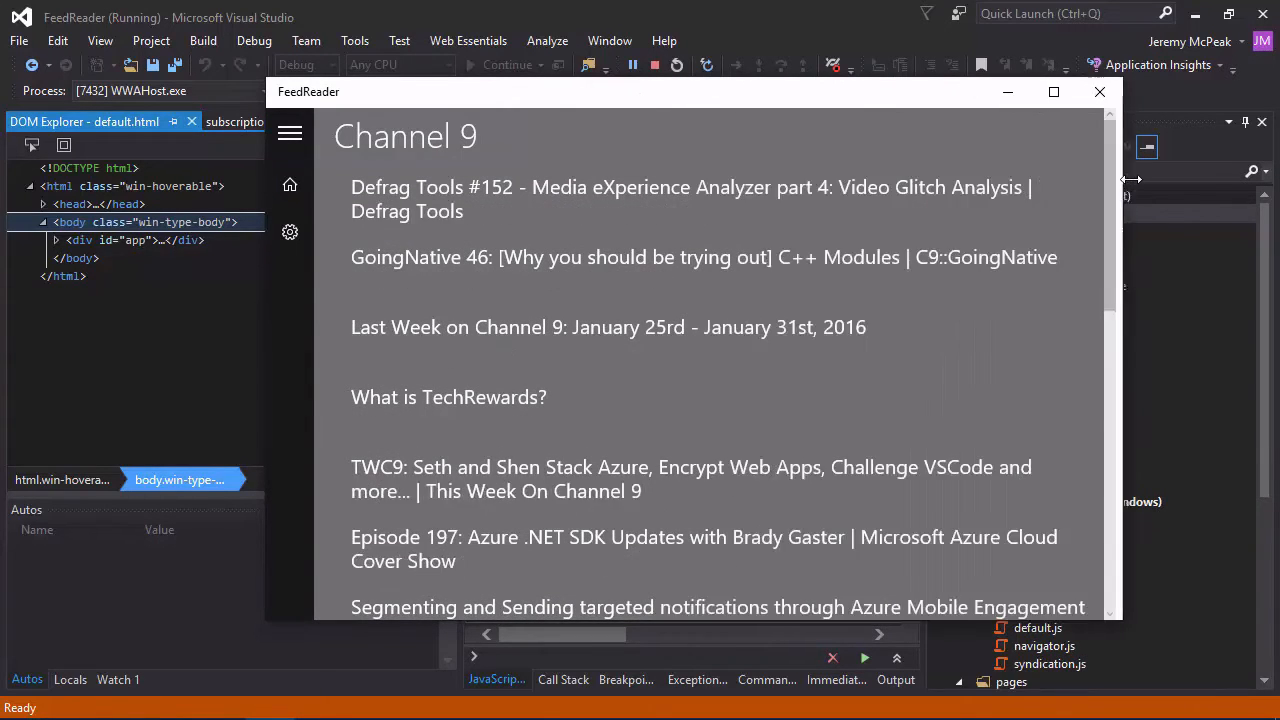
scroll("down", 3)
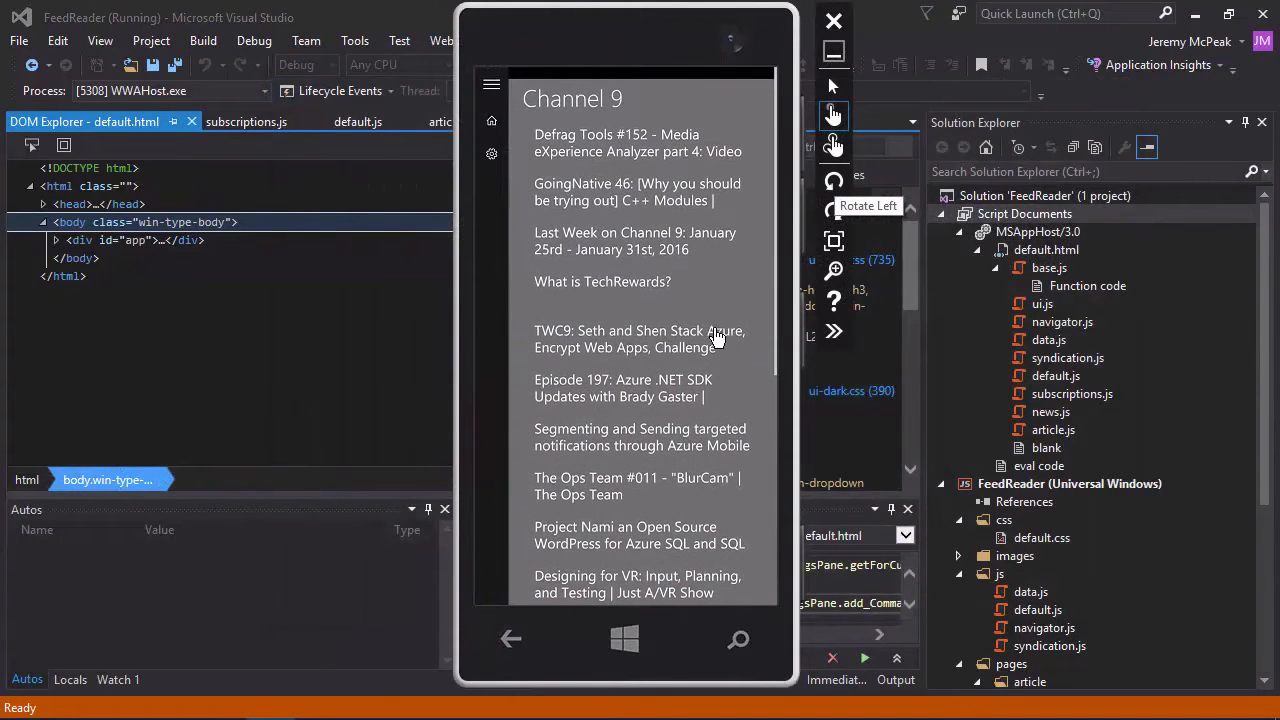
In the phone emulator, open the Last Week on Channel 9 article and scroll through it.
left_click(634, 240)
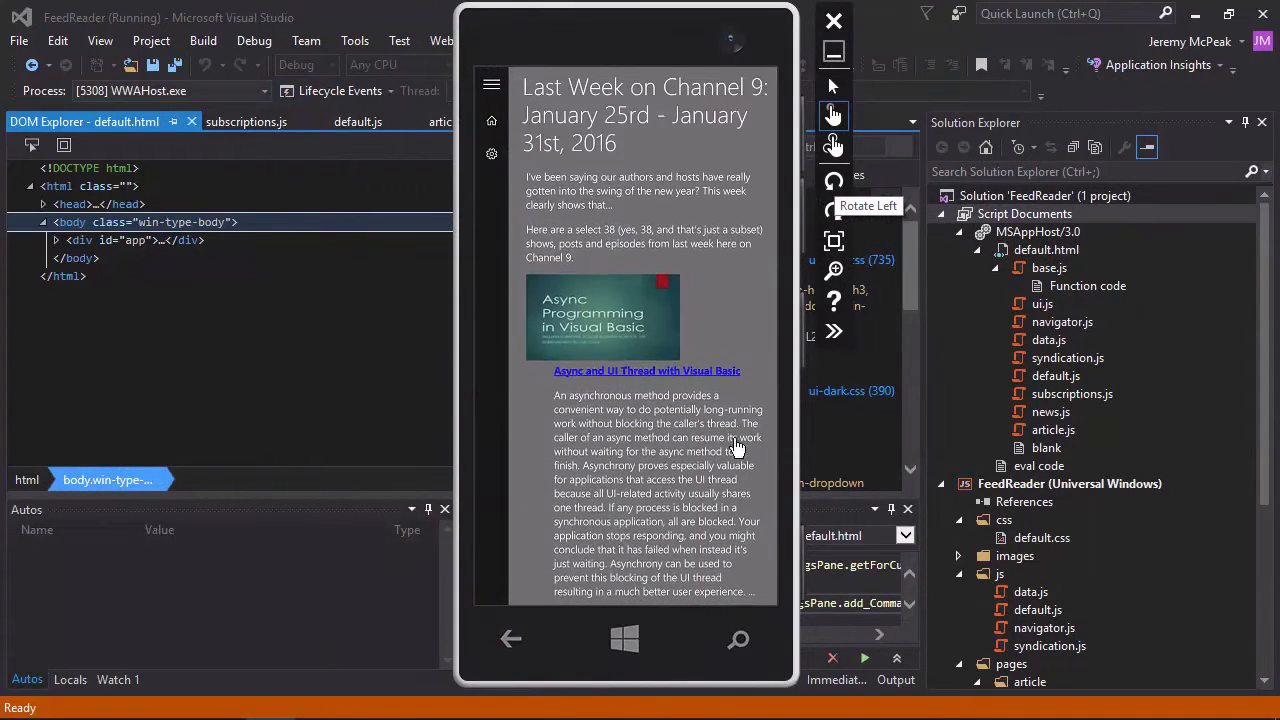
scroll("down", 3)
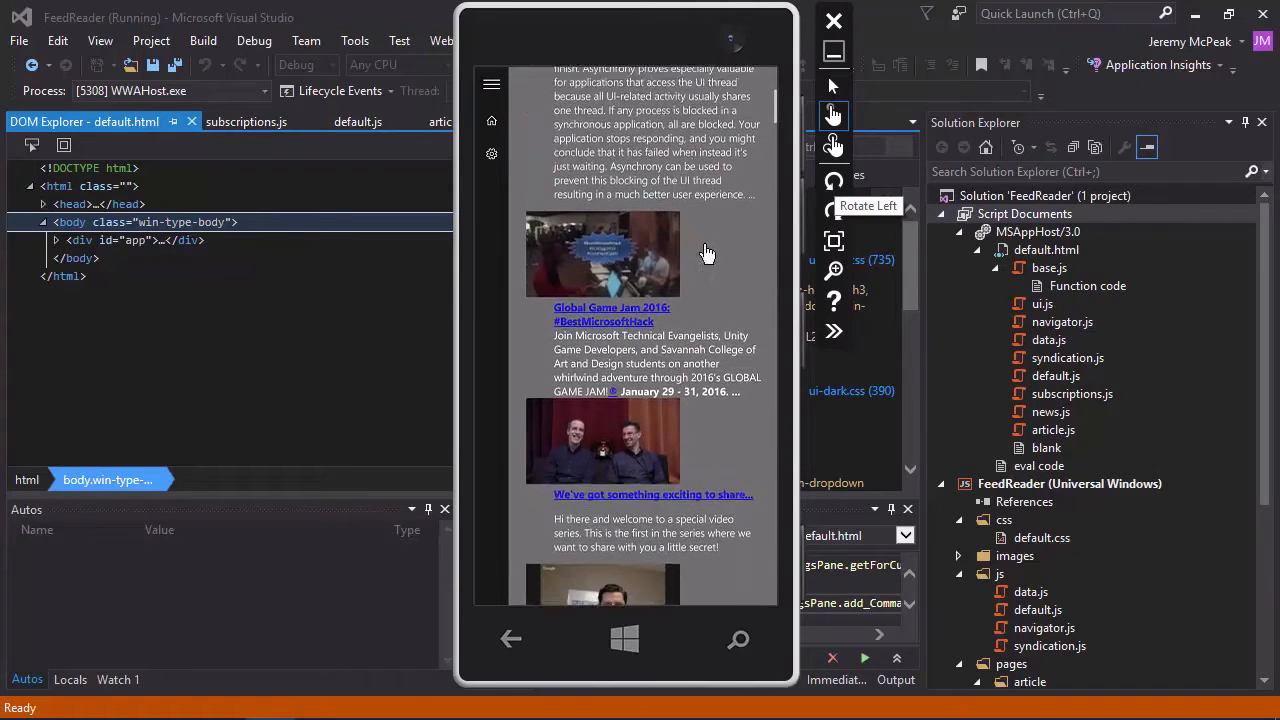
scroll("down", 3)
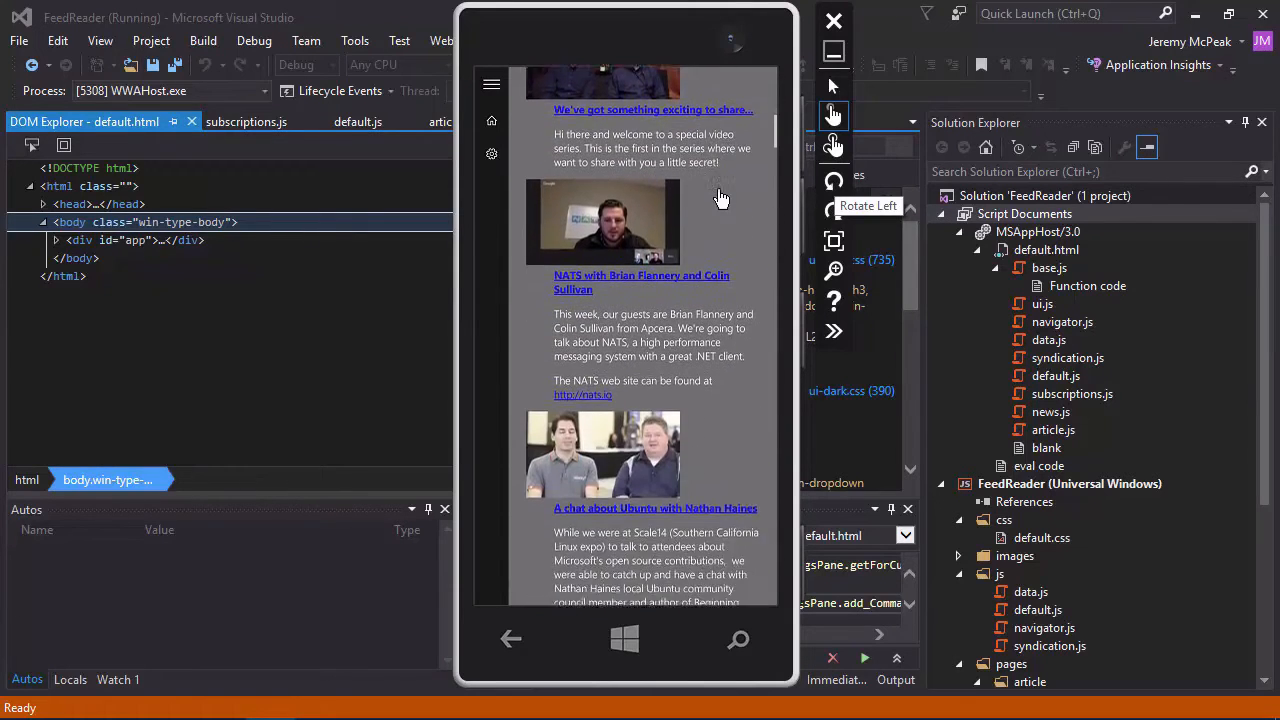
scroll("down", 3)
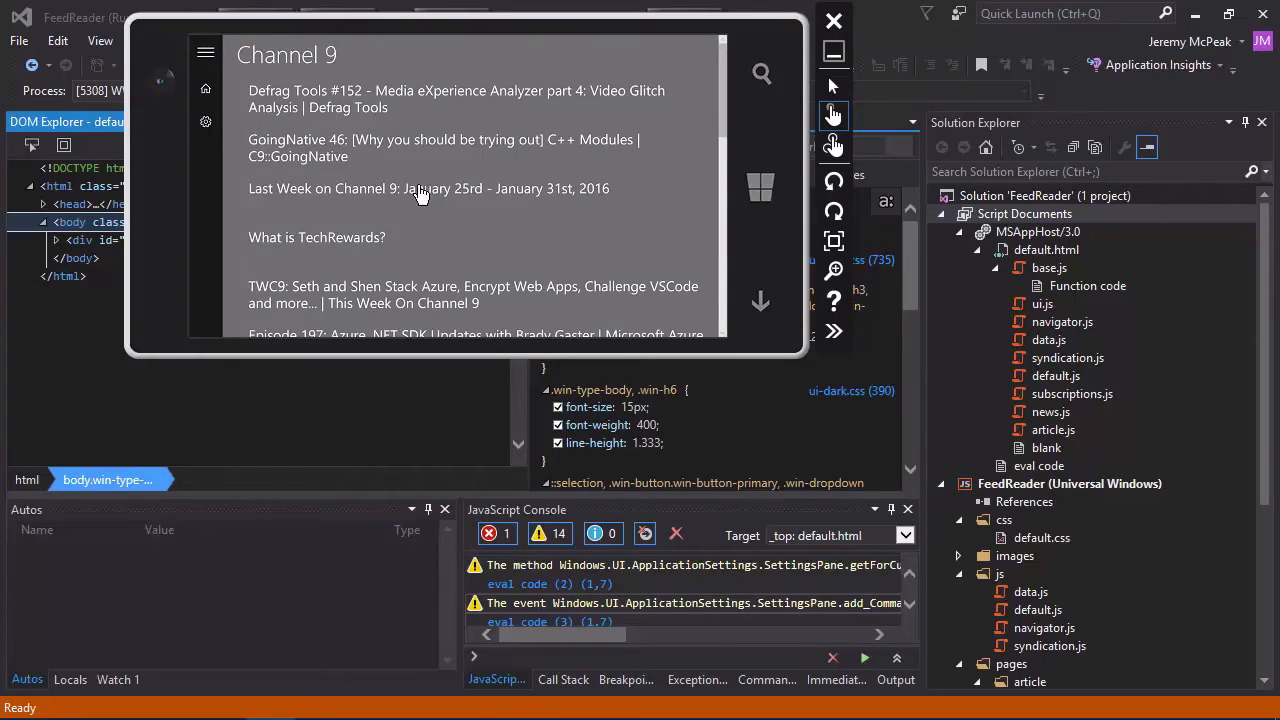
scroll("down", 3)
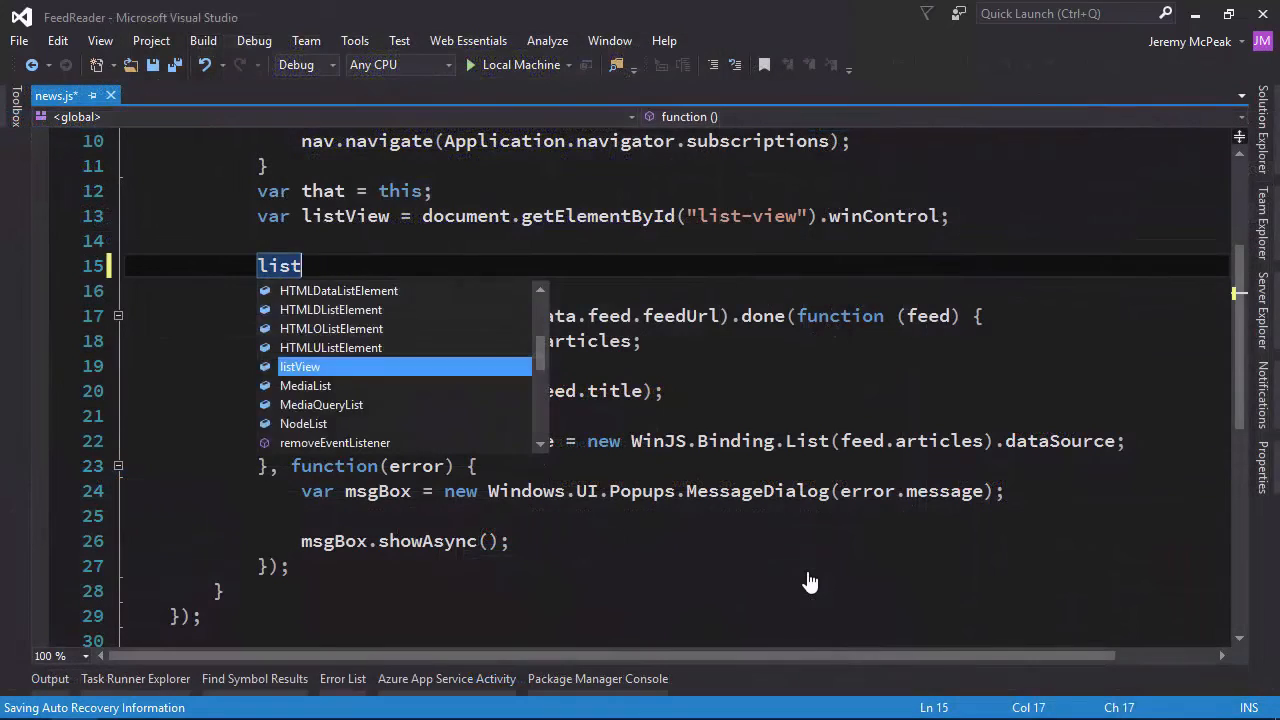
Write listView.addEventListener("iteminvoked", function (e) { var index = e.detail.itemIndex in news.js.
type("View.addEventL")
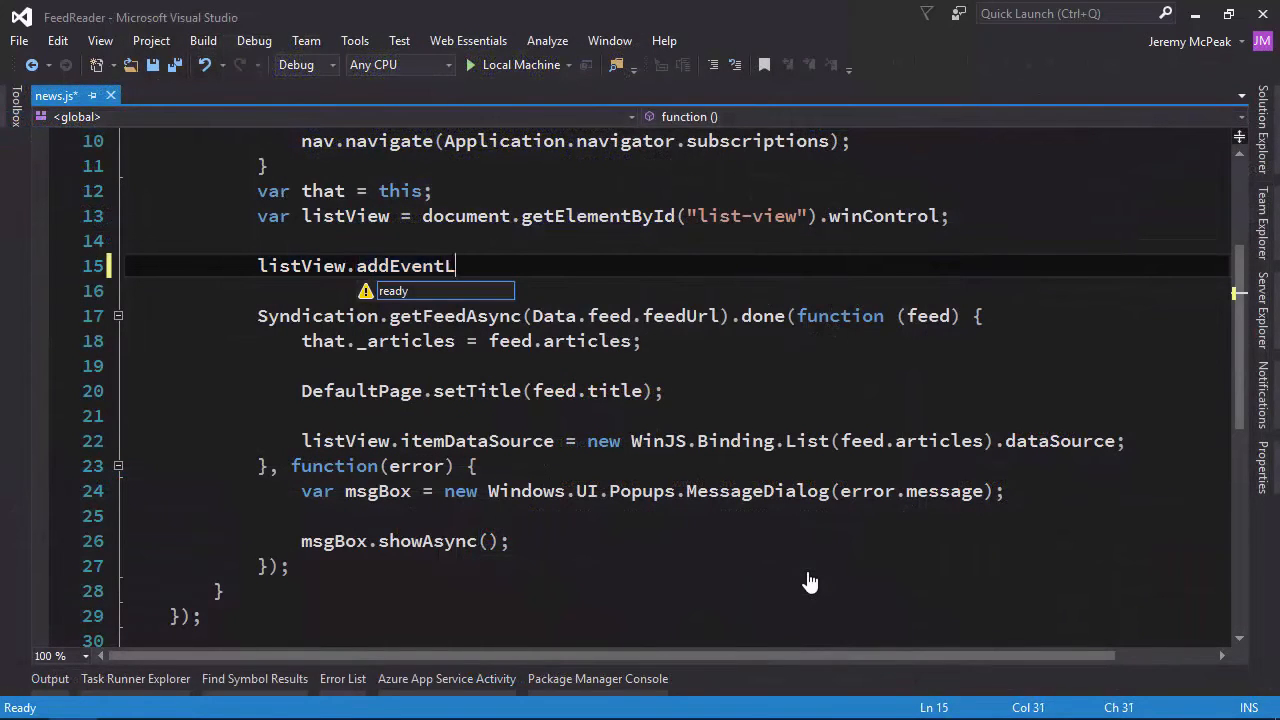
type("istener(\"\")")
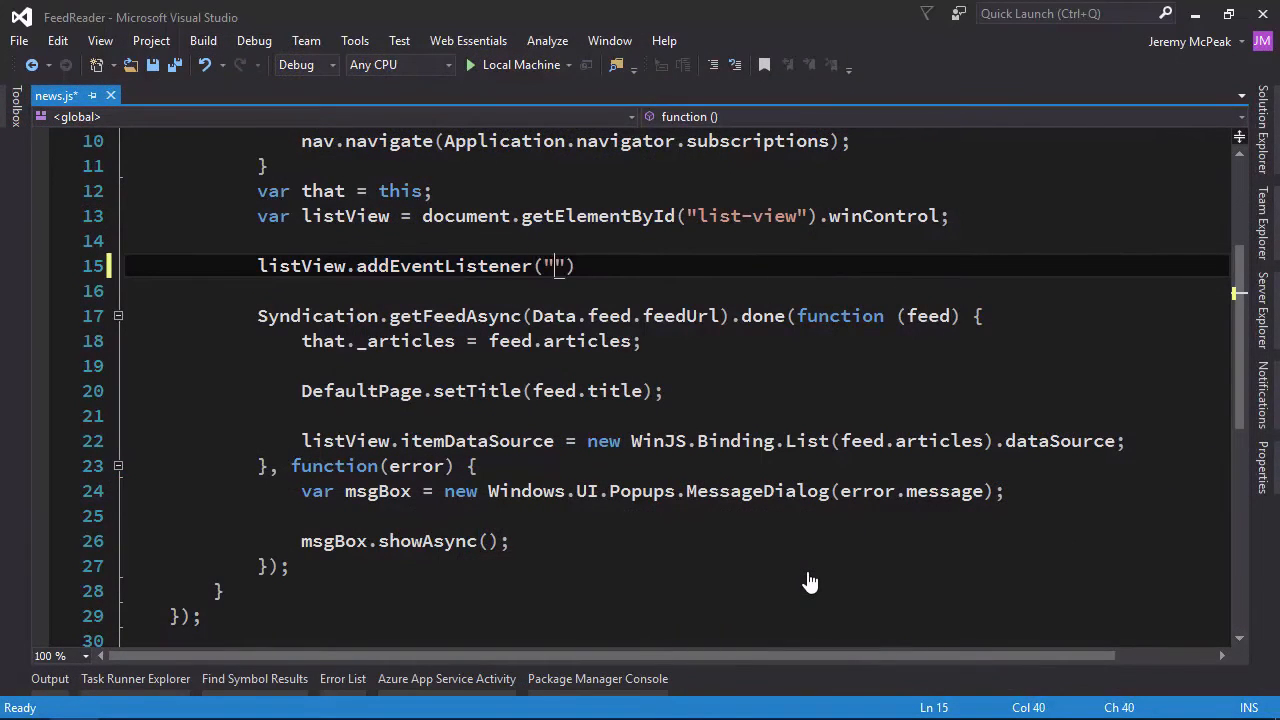
type("iteminvoked")
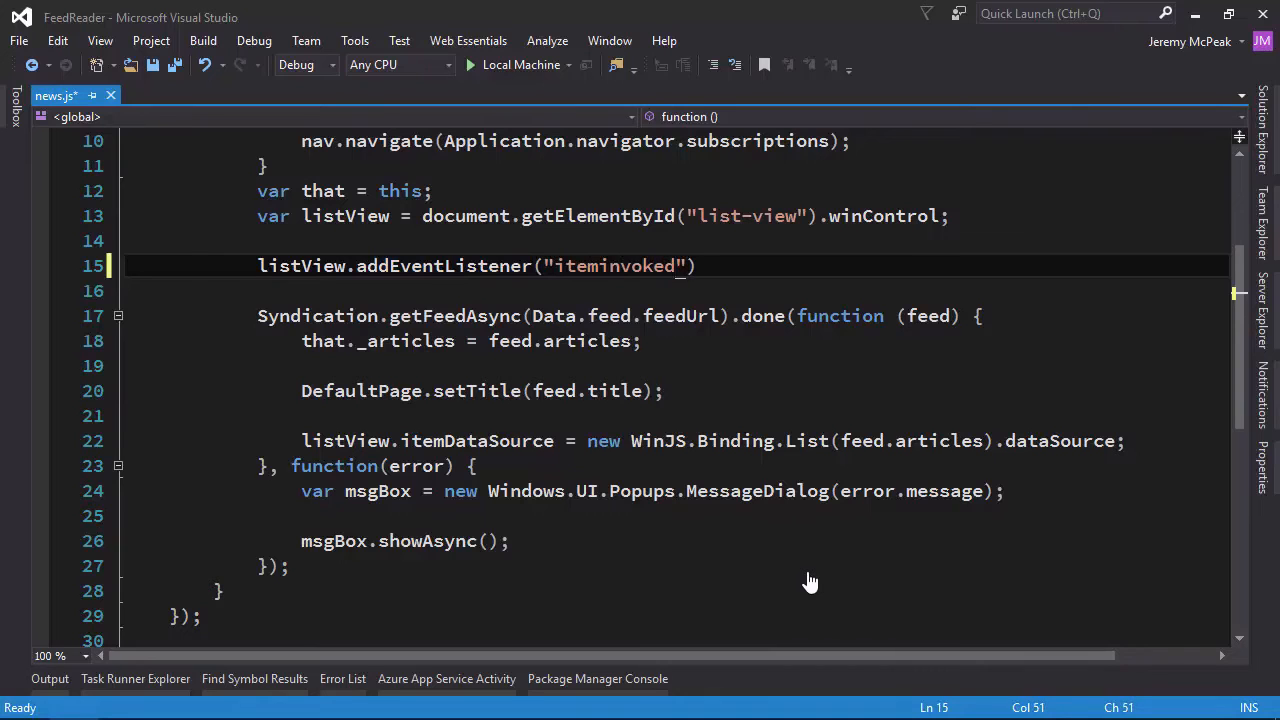
type(", function (e")
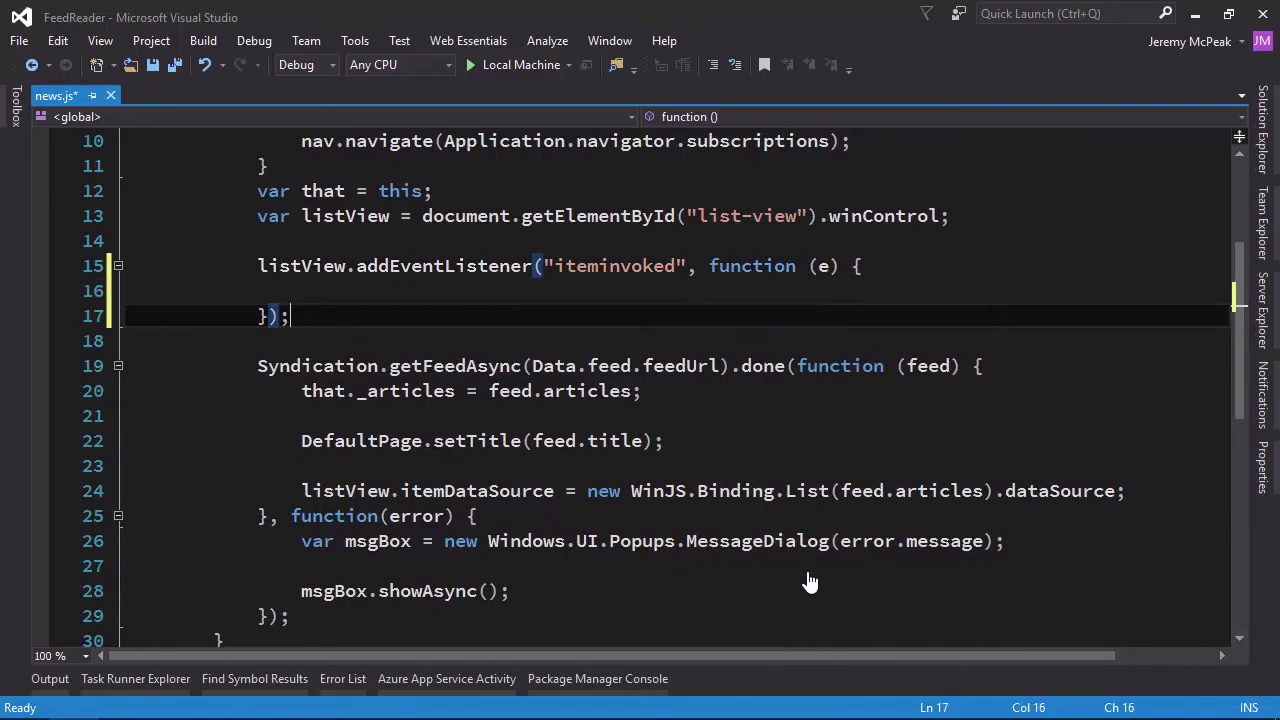
type("v")
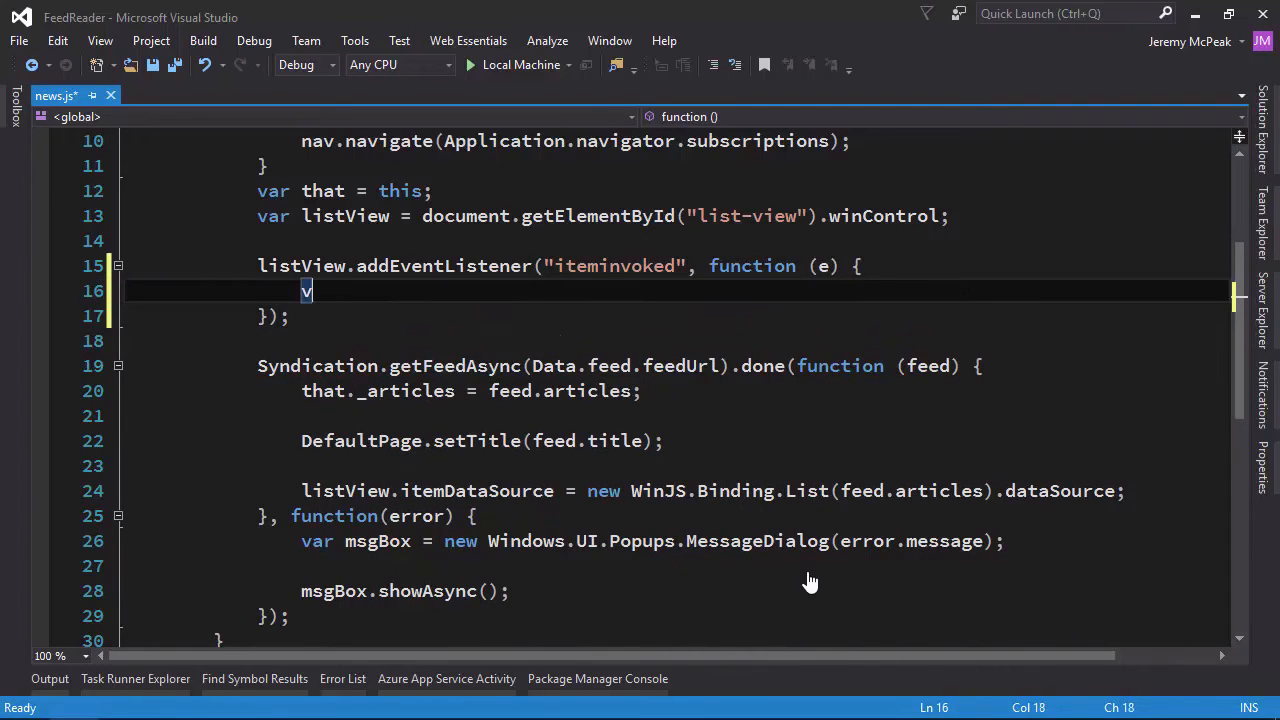
type("ar index = e.d")
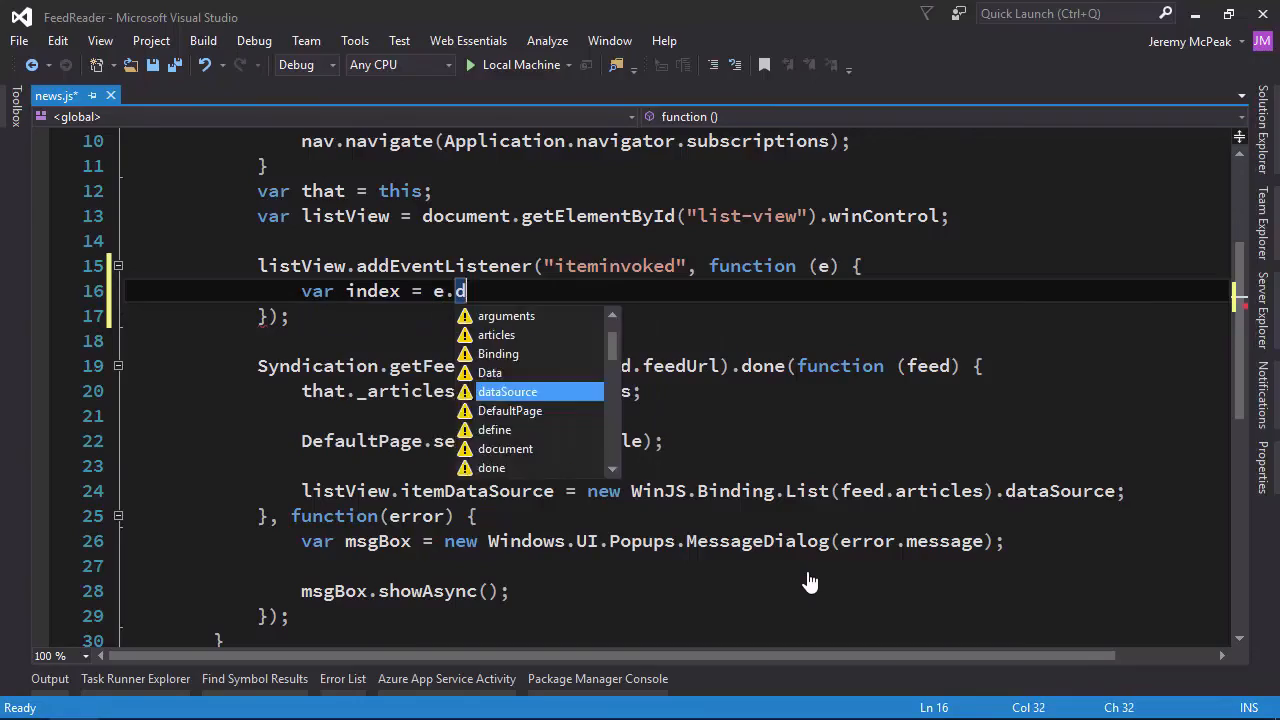
type("etail.itemI")
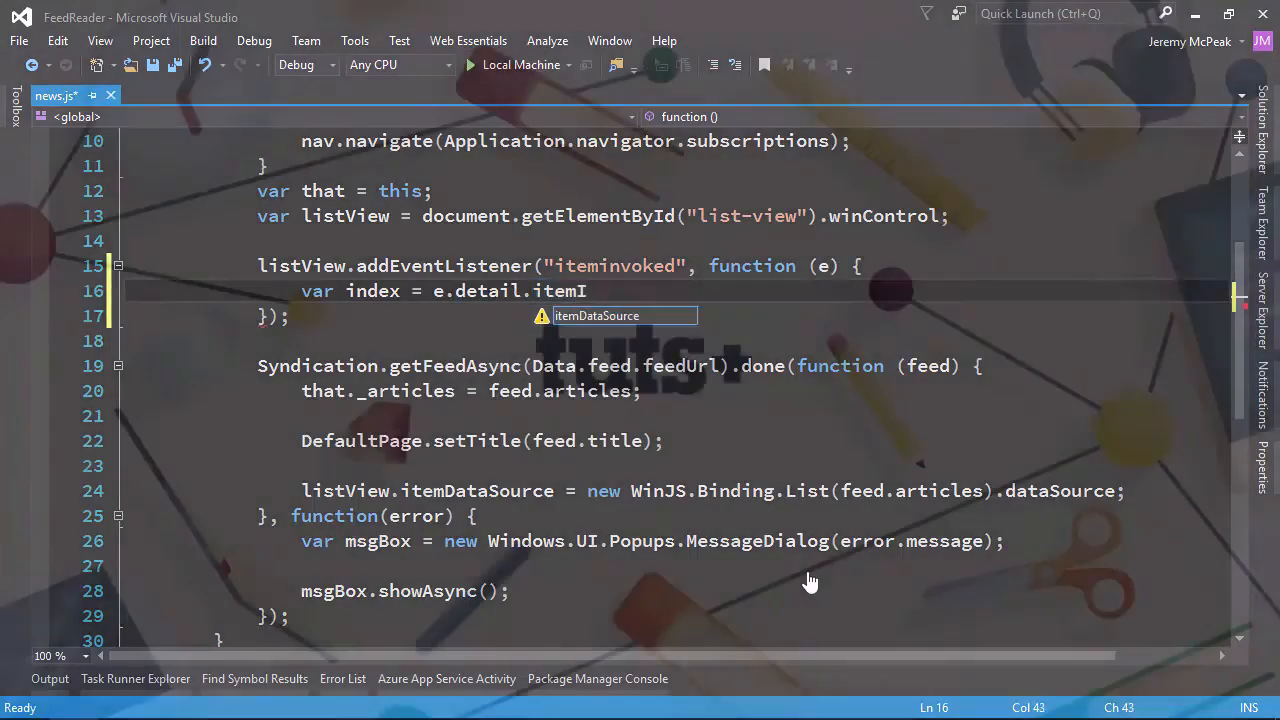